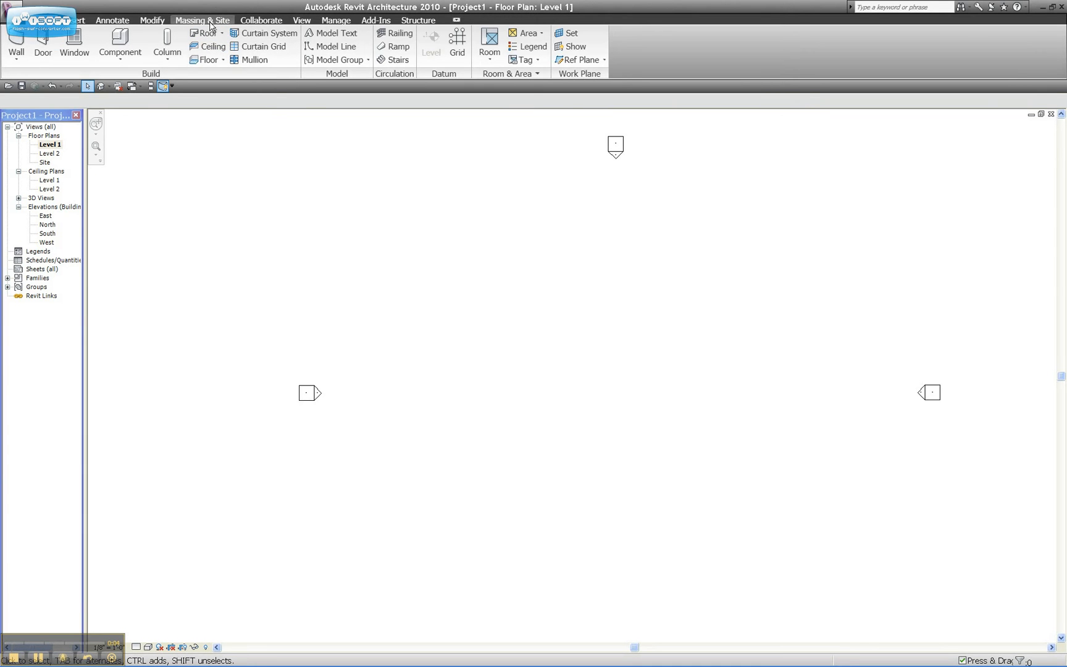
- Start a new in-place mass from the Massing & Site tools on the Level 1 plan
{"action": "left_click", "coordinate": [201, 20]}
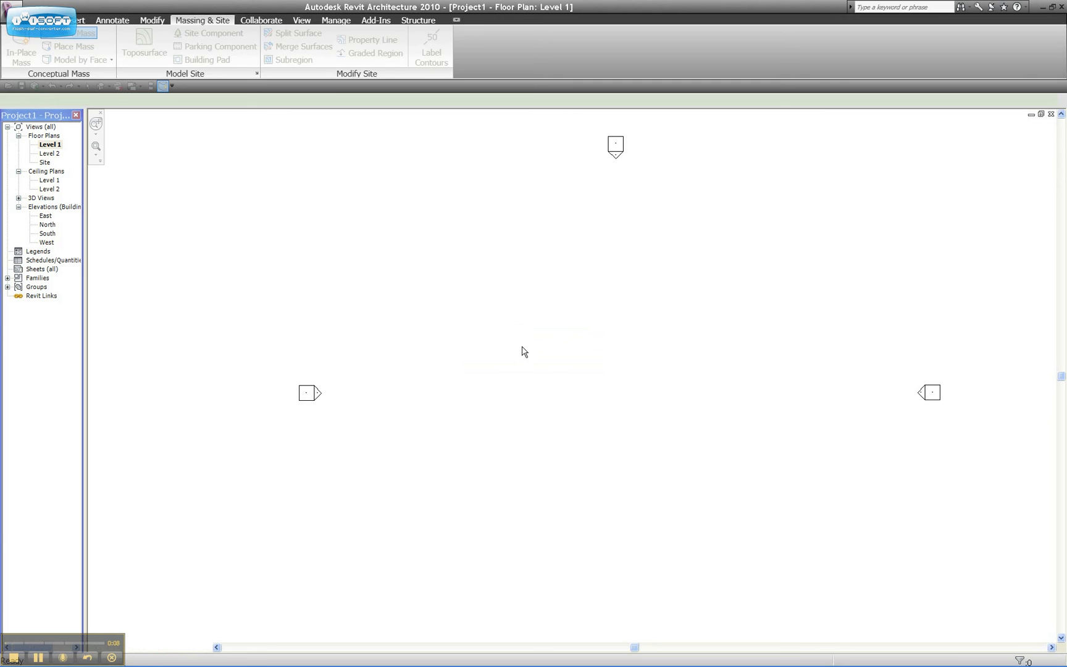
{"action": "left_click", "coordinate": [21, 51]}
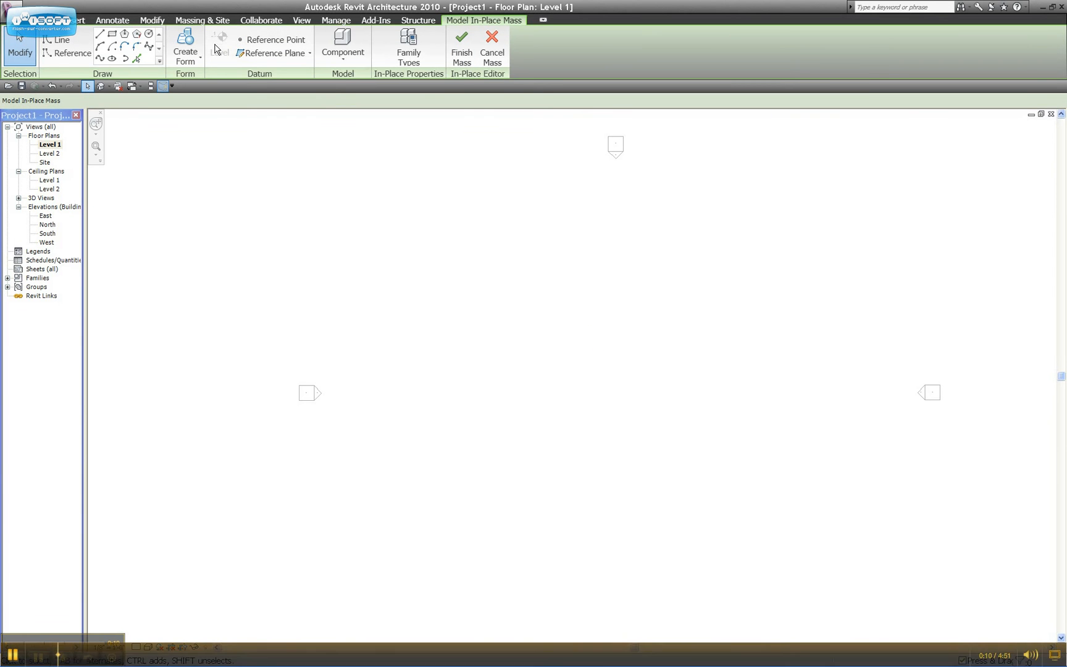
{"action": "mouse_move", "coordinate": [59, 39]}
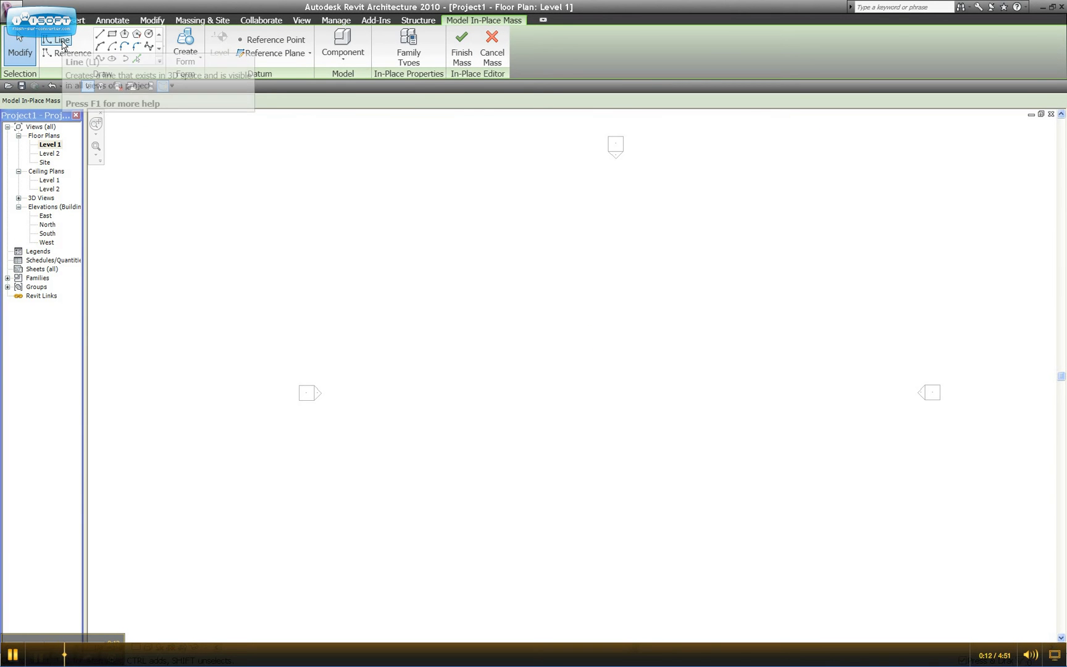
{"action": "mouse_move", "coordinate": [58, 40]}
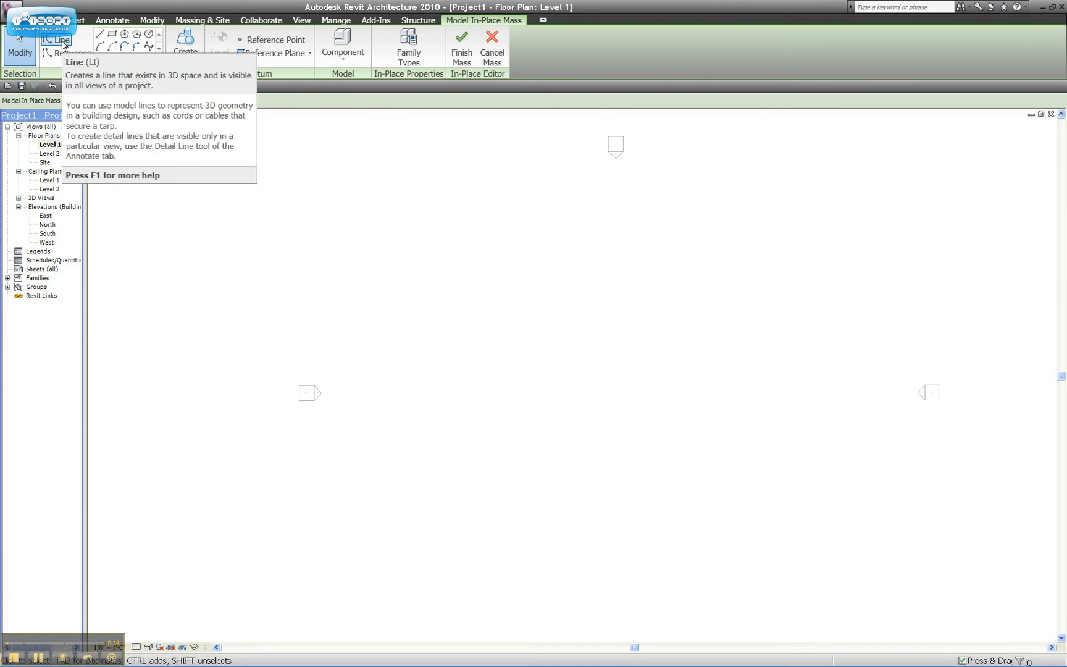
- Sketch the mass profile as a rectangle of model lines
{"action": "left_click", "coordinate": [54, 41]}
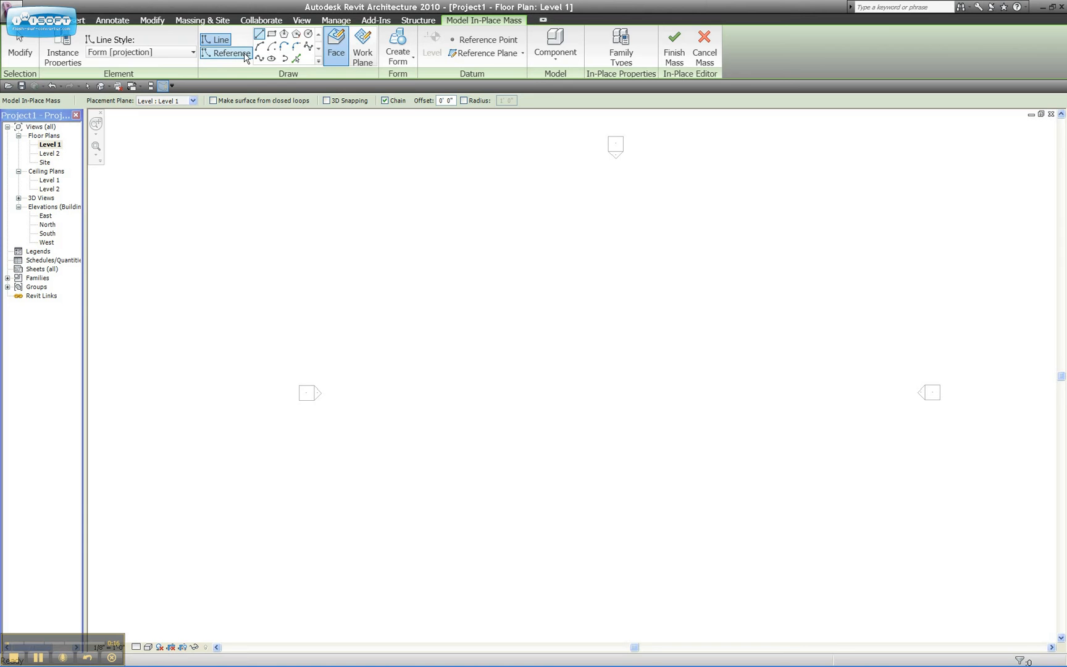
{"action": "mouse_move", "coordinate": [243, 58]}
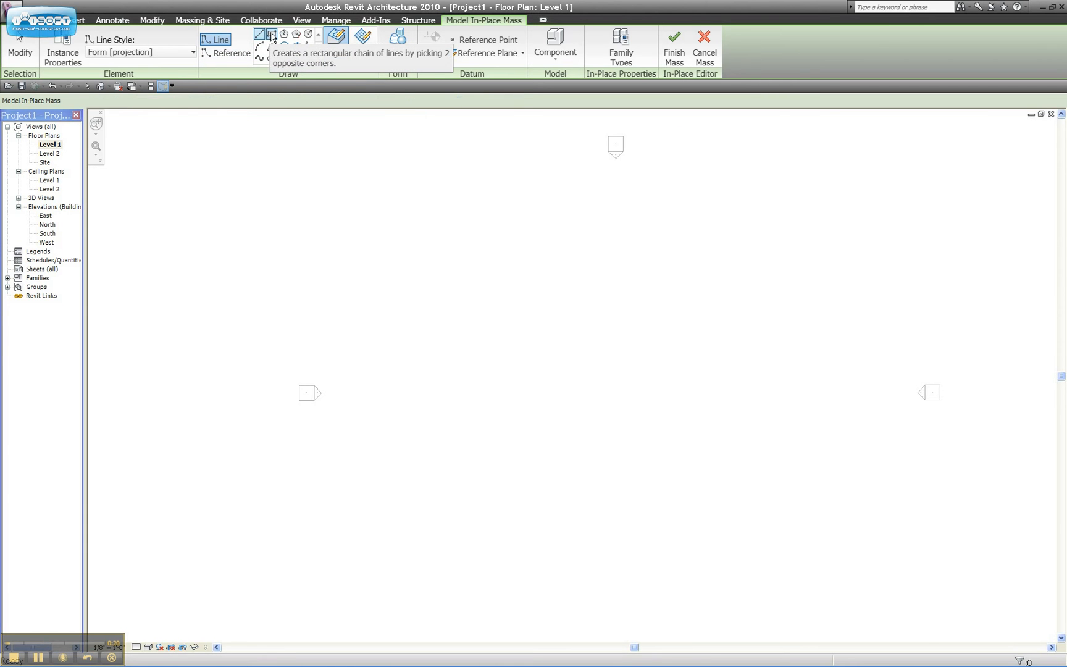
{"action": "left_click", "coordinate": [271, 35]}
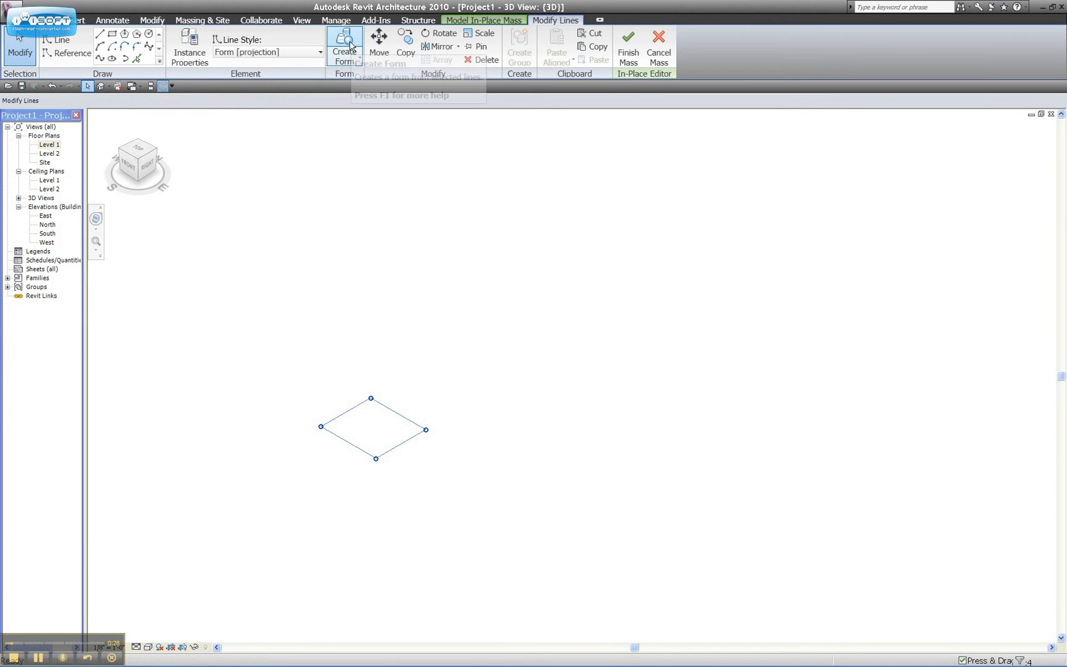
- Create a solid form from the rectangle and drag one face to slant it
{"action": "left_click", "coordinate": [343, 44]}
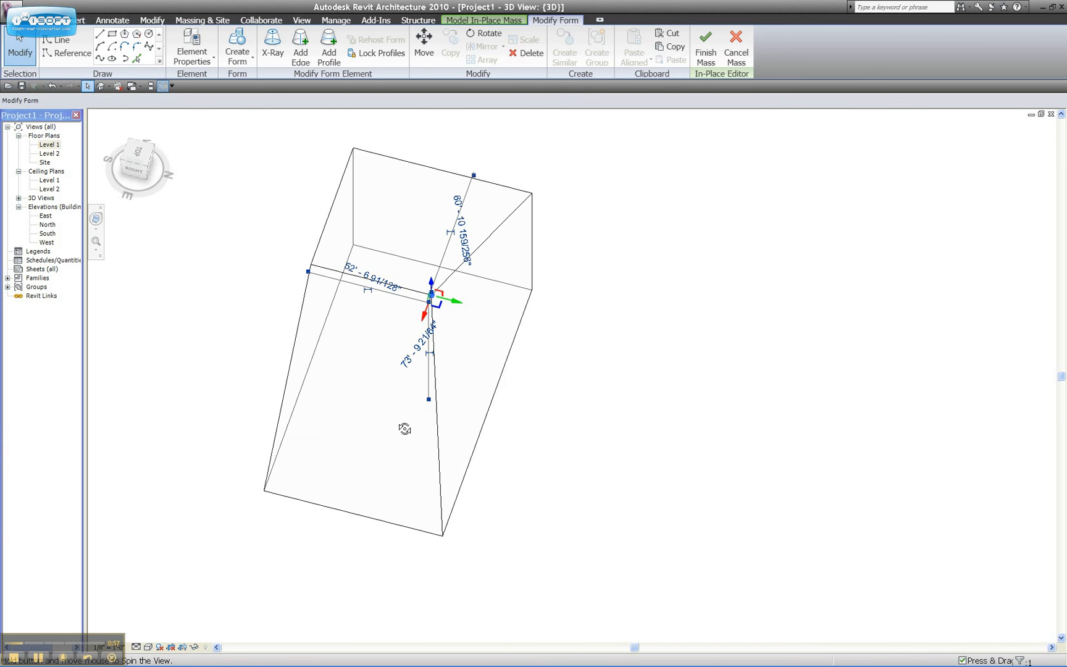
{"action": "left_click", "coordinate": [557, 437]}
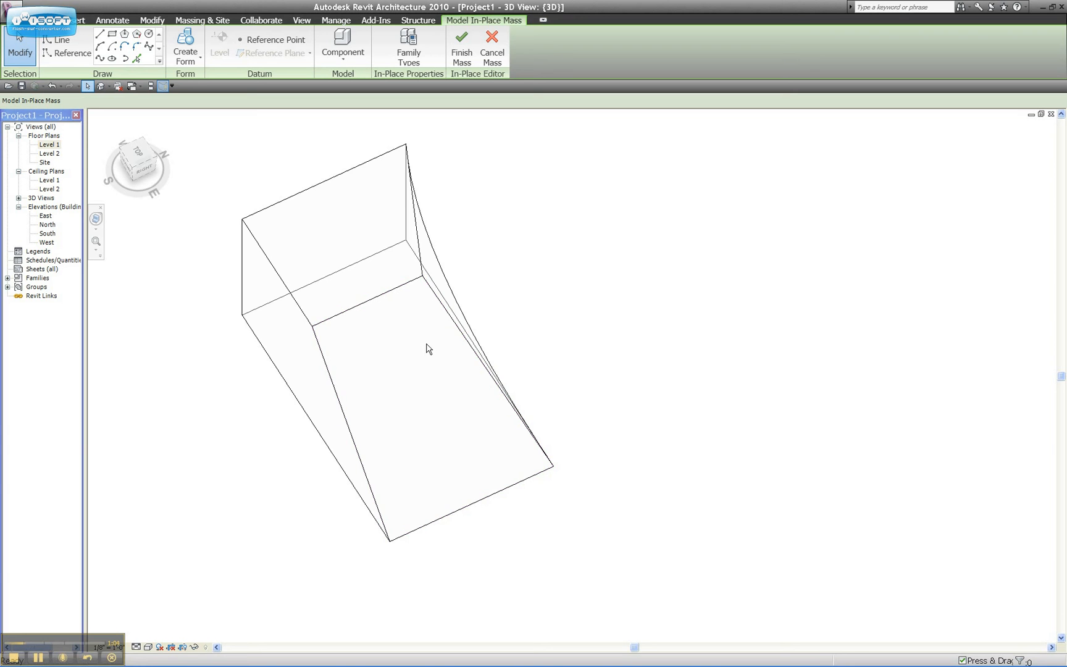
- Undo the slant back to the flat square and extrude it into an upright cube
{"action": "left_click", "coordinate": [373, 304]}
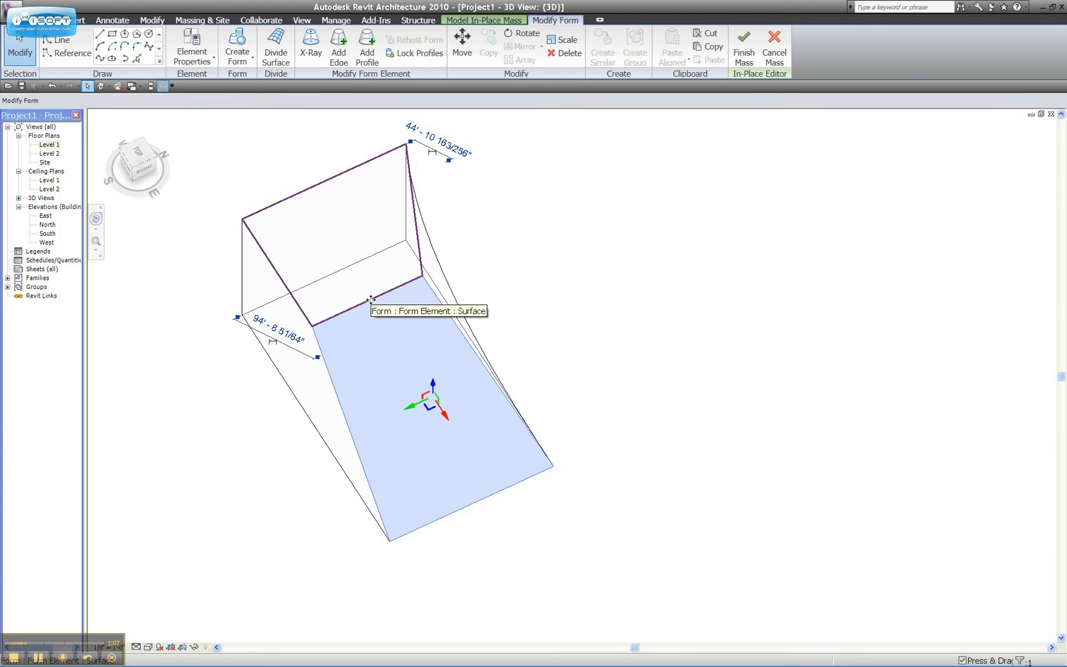
{"action": "left_click", "coordinate": [370, 301]}
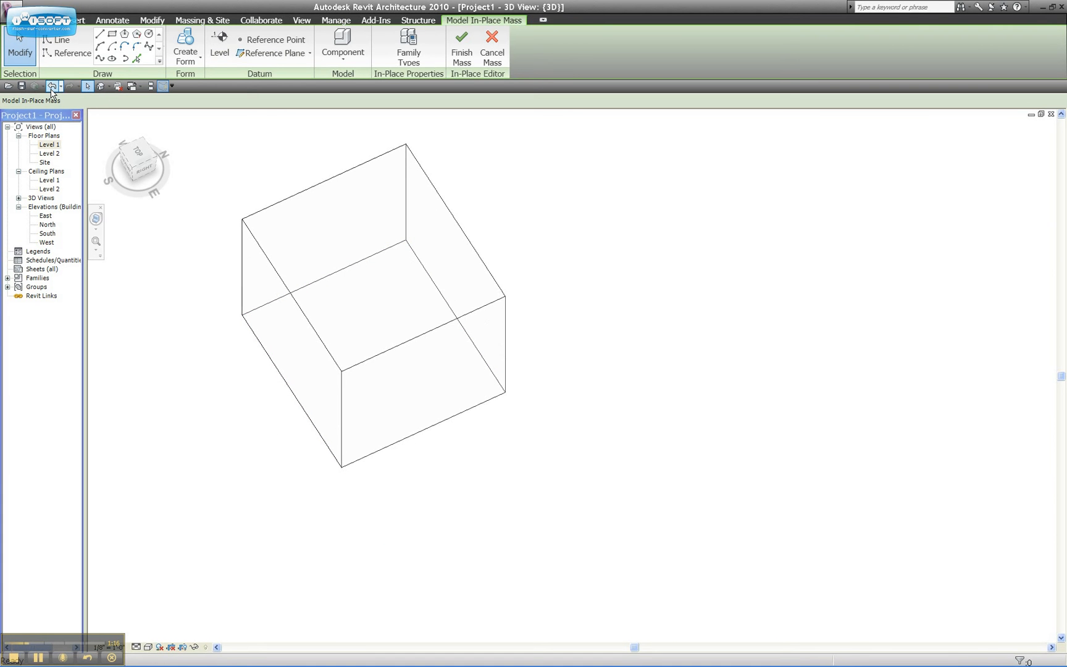
{"action": "left_click", "coordinate": [340, 238]}
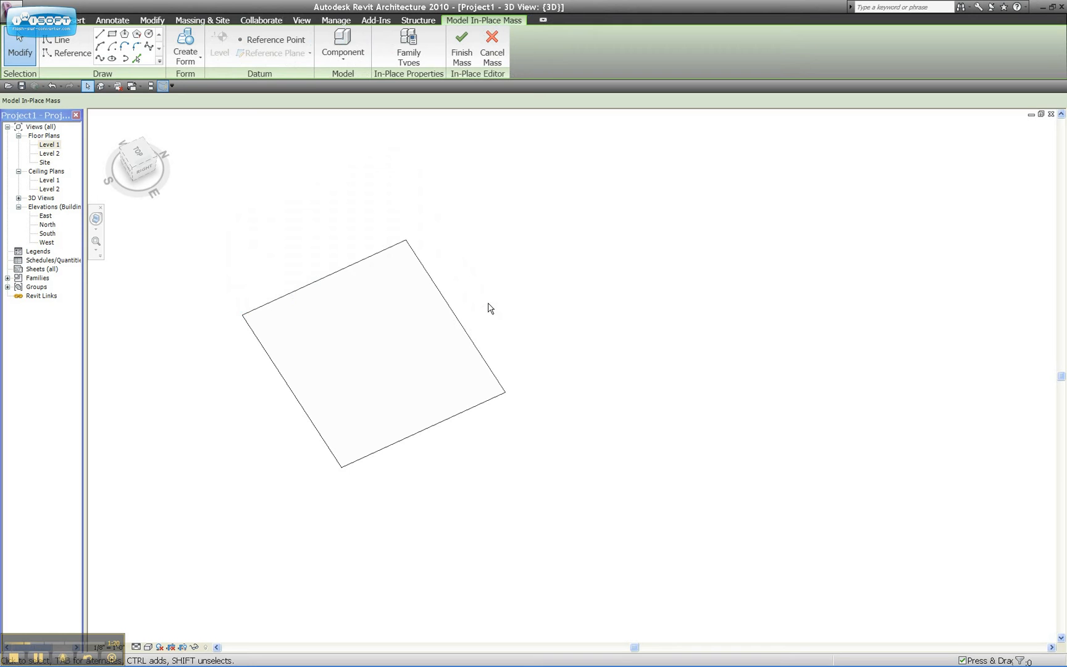
{"action": "mouse_move", "coordinate": [514, 342]}
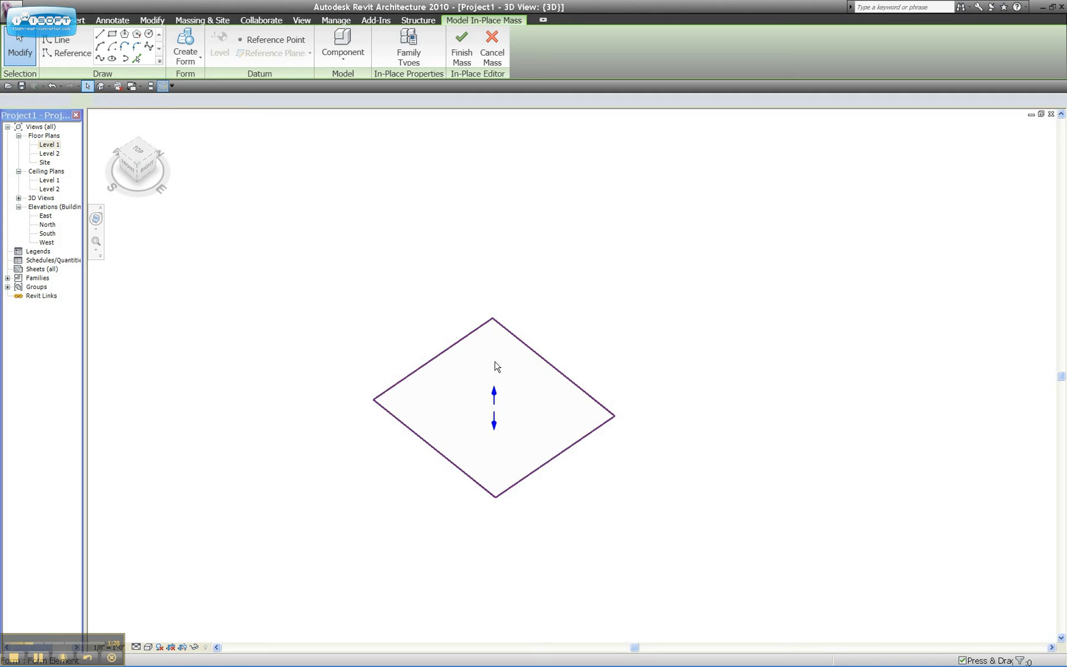
{"action": "left_click", "coordinate": [495, 365]}
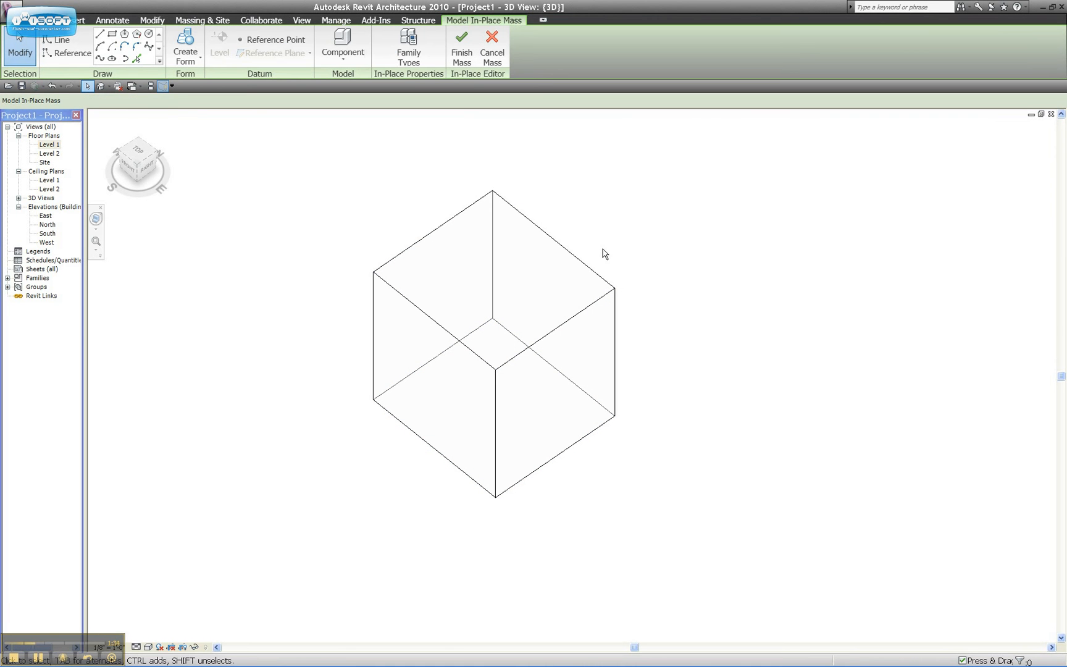
{"action": "mouse_move", "coordinate": [315, 402]}
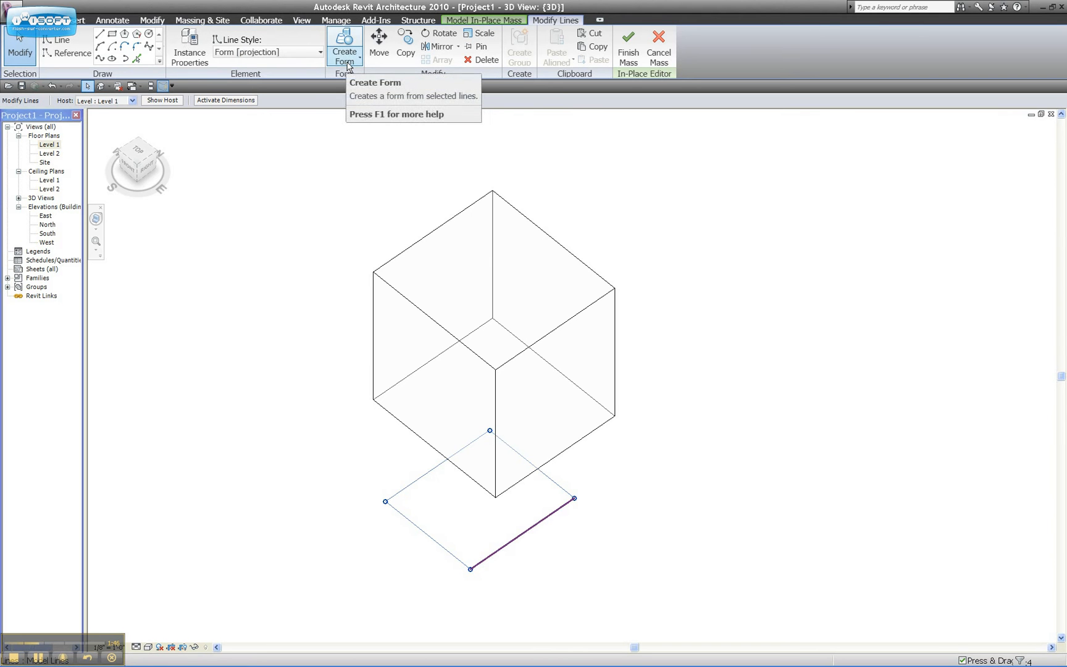
- Create a void form from the corner rectangle, cutting a notch into the cube
{"action": "left_click", "coordinate": [344, 51]}
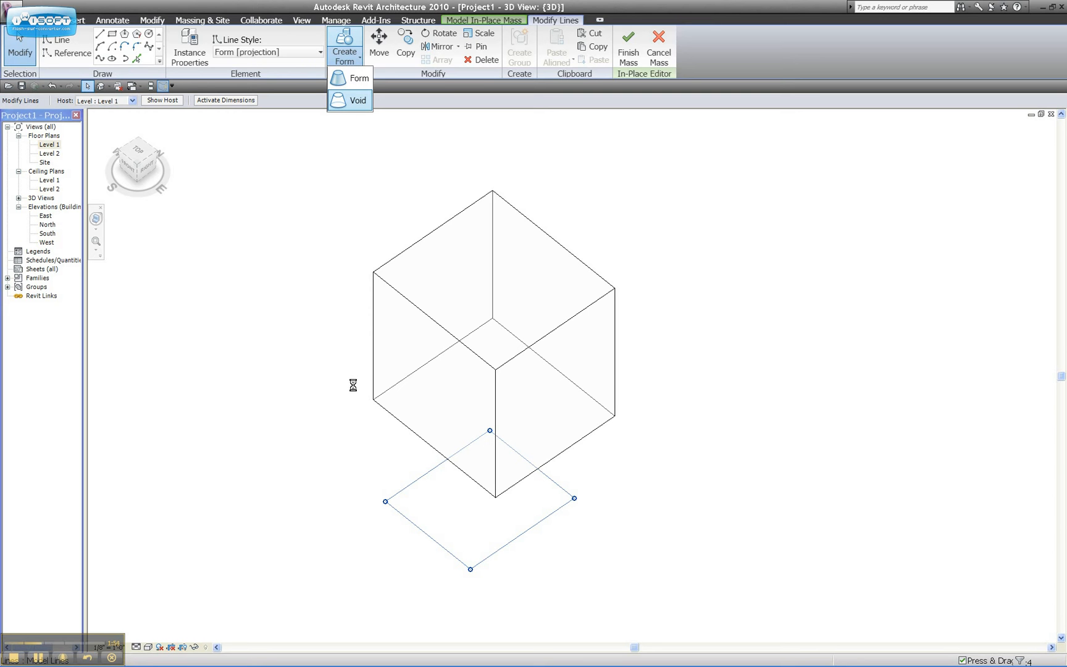
{"action": "left_click", "coordinate": [359, 78]}
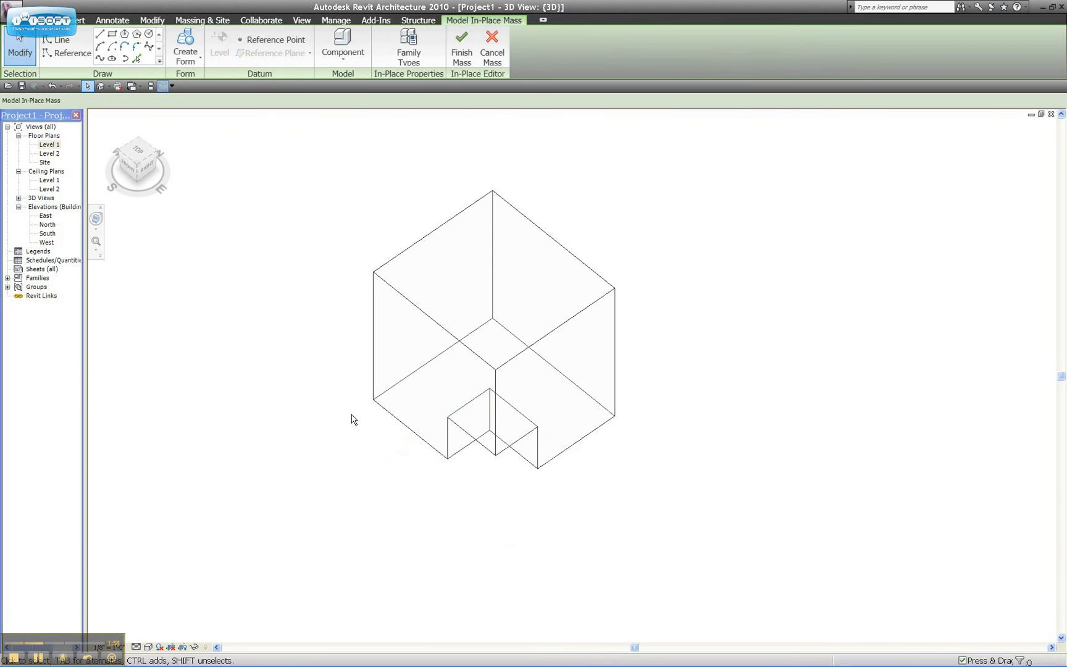
{"action": "mouse_move", "coordinate": [477, 465]}
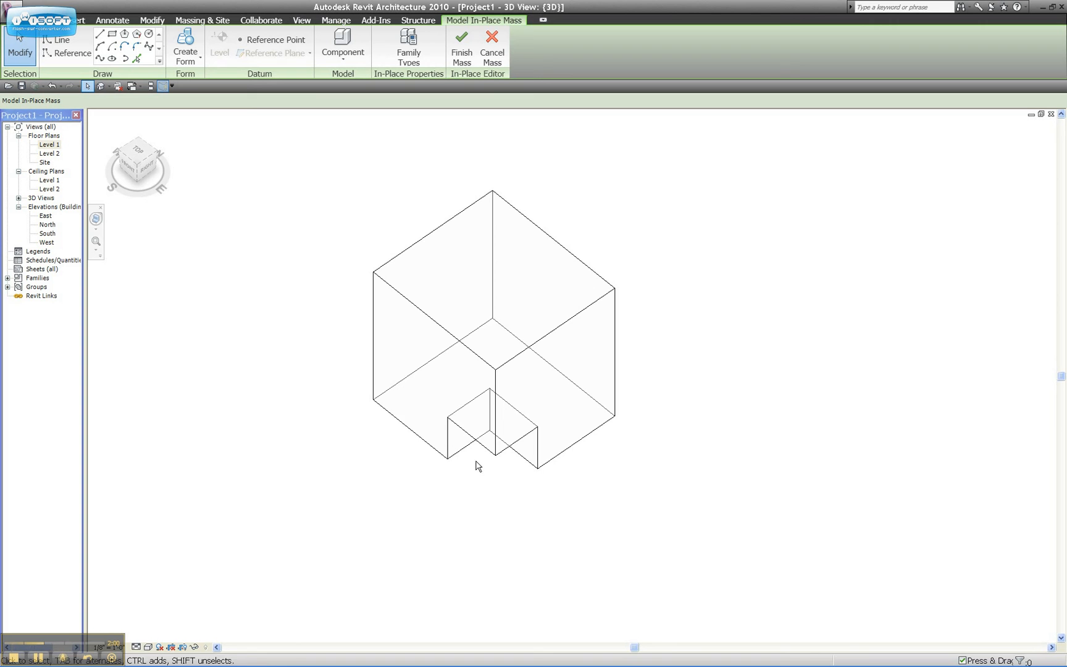
{"action": "mouse_move", "coordinate": [479, 476]}
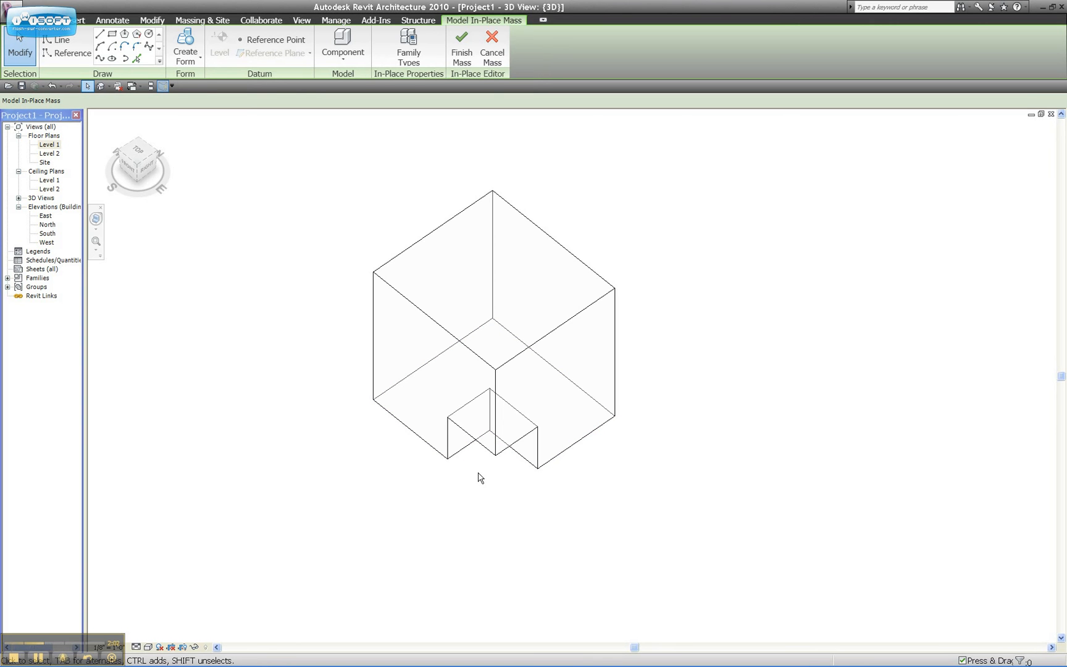
{"action": "mouse_move", "coordinate": [458, 445]}
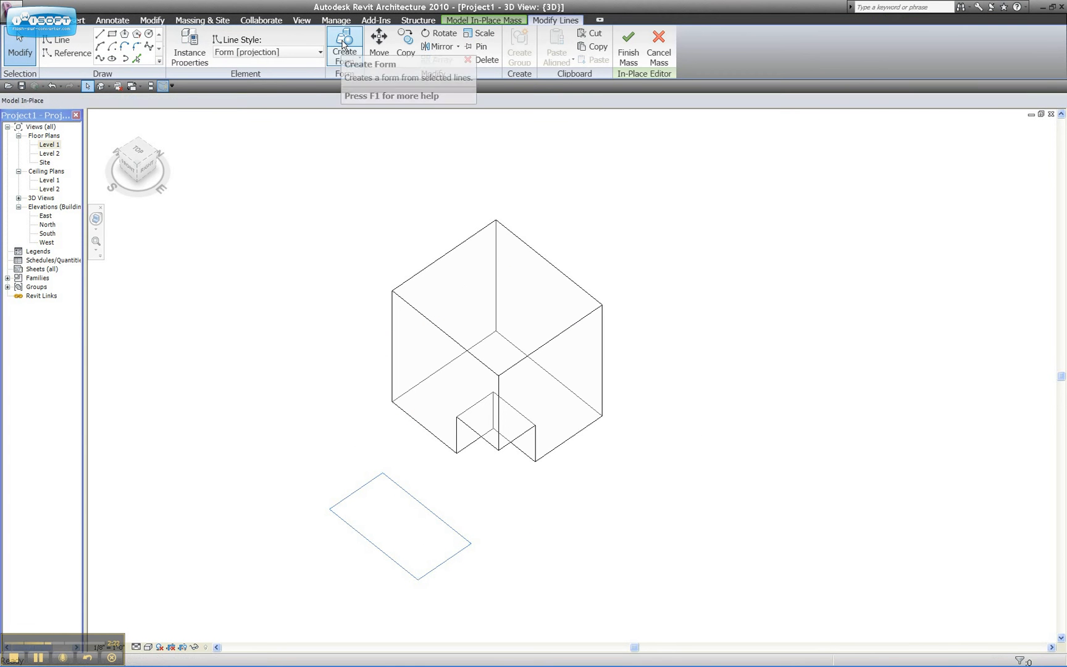
- Create a second solid box form from the rectangle overlapping the notched corner
{"action": "left_click", "coordinate": [344, 41]}
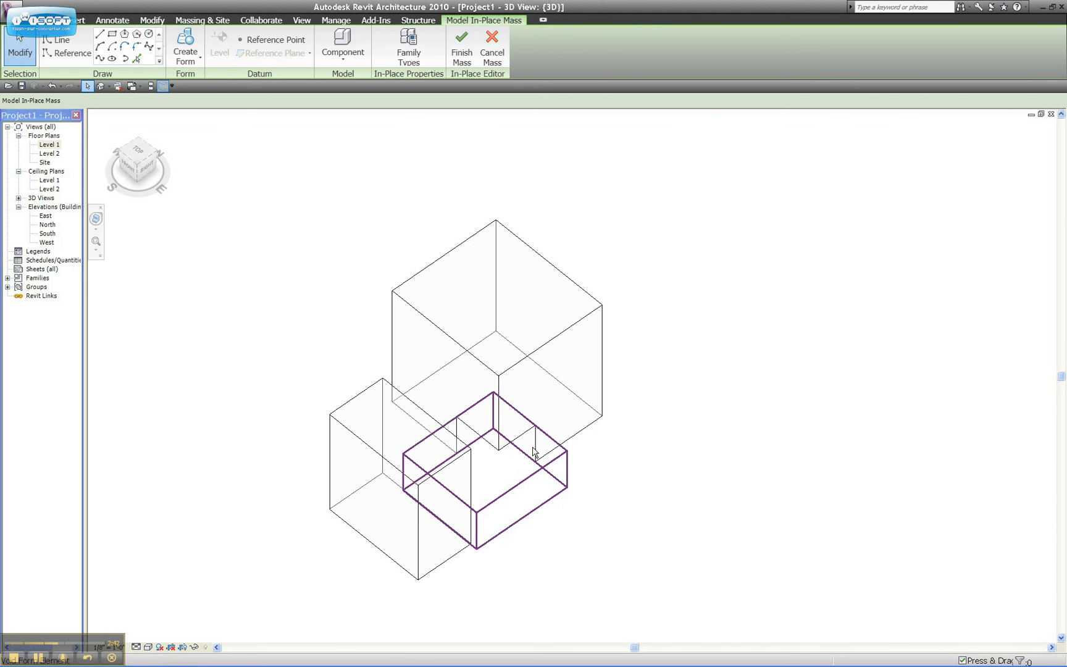
- Drag the void form's handle so it extends through the smaller box too
{"action": "left_click", "coordinate": [483, 463]}
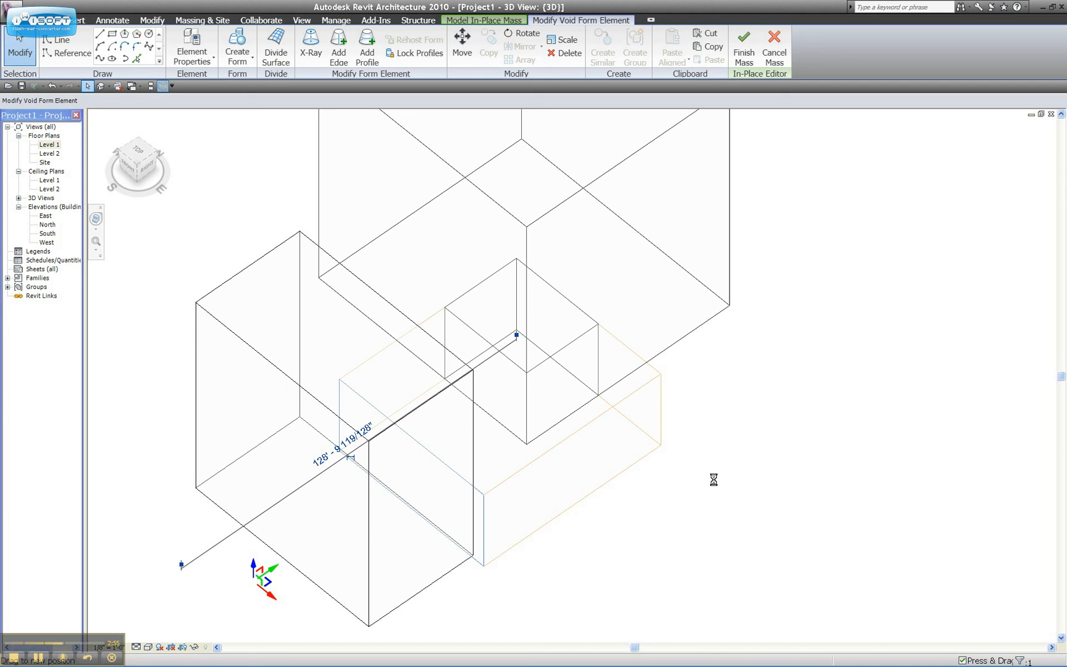
{"action": "mouse_move", "coordinate": [702, 470]}
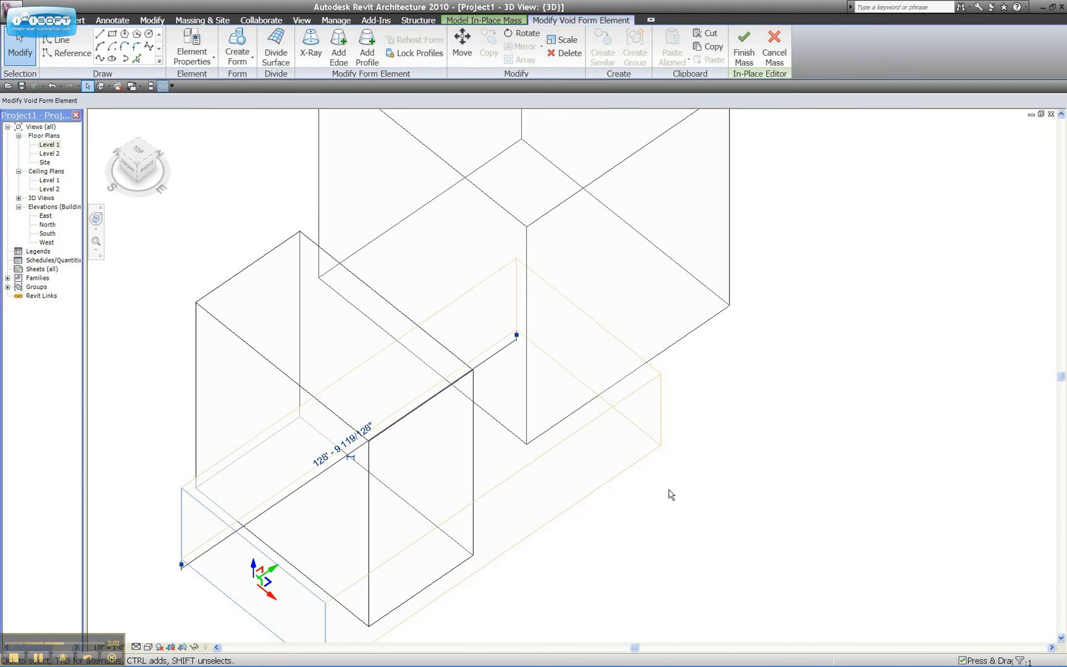
{"action": "left_click", "coordinate": [743, 45]}
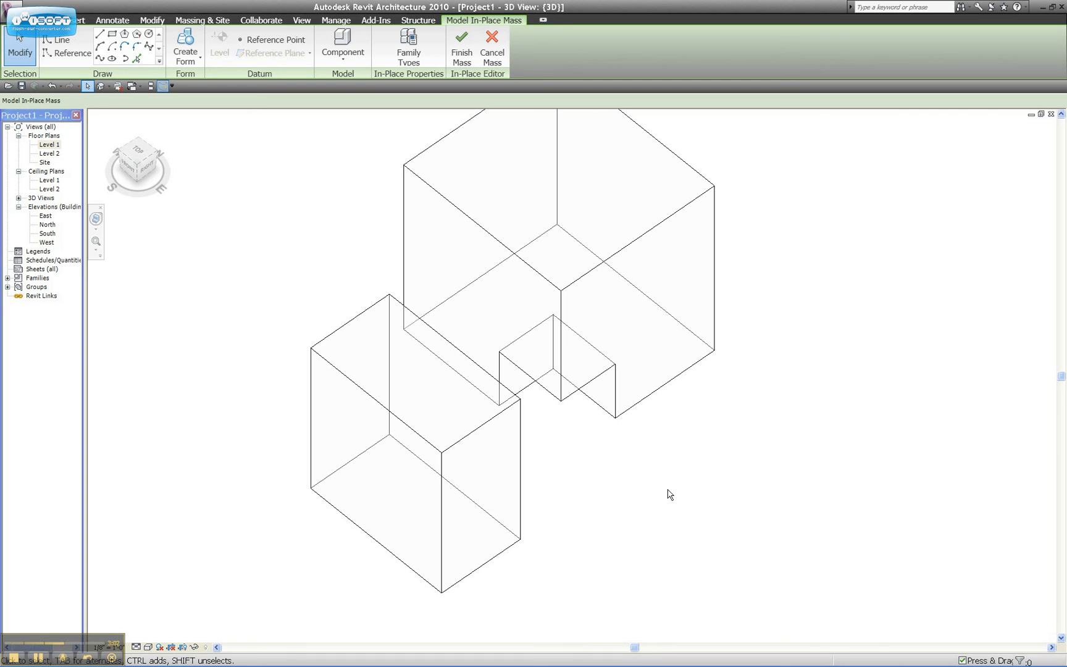
{"action": "mouse_move", "coordinate": [628, 507]}
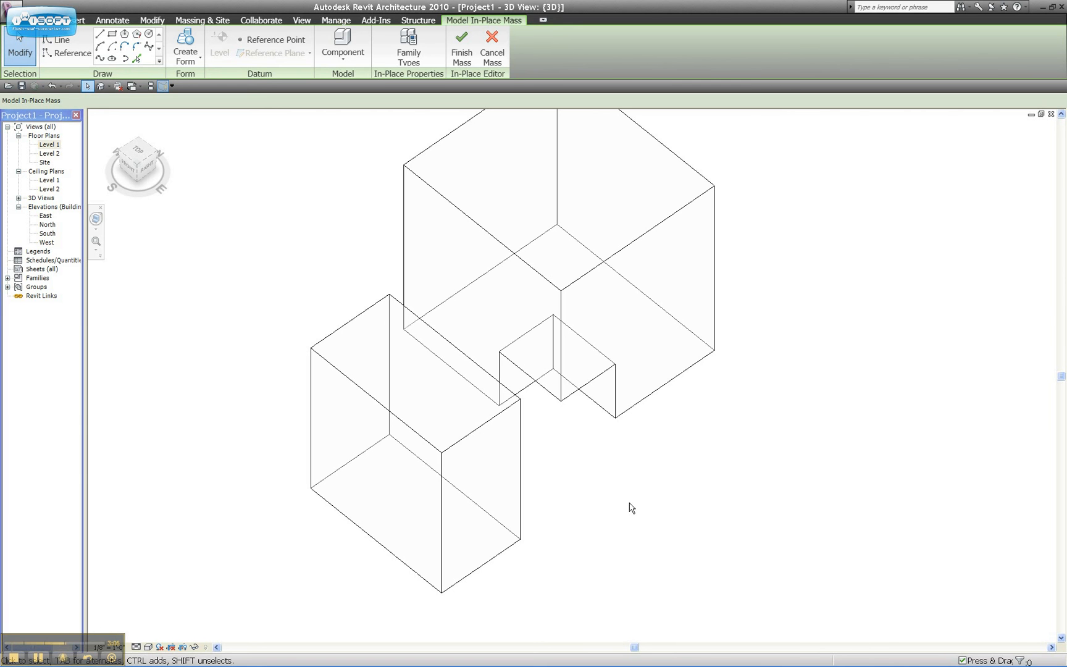
{"action": "mouse_move", "coordinate": [610, 488]}
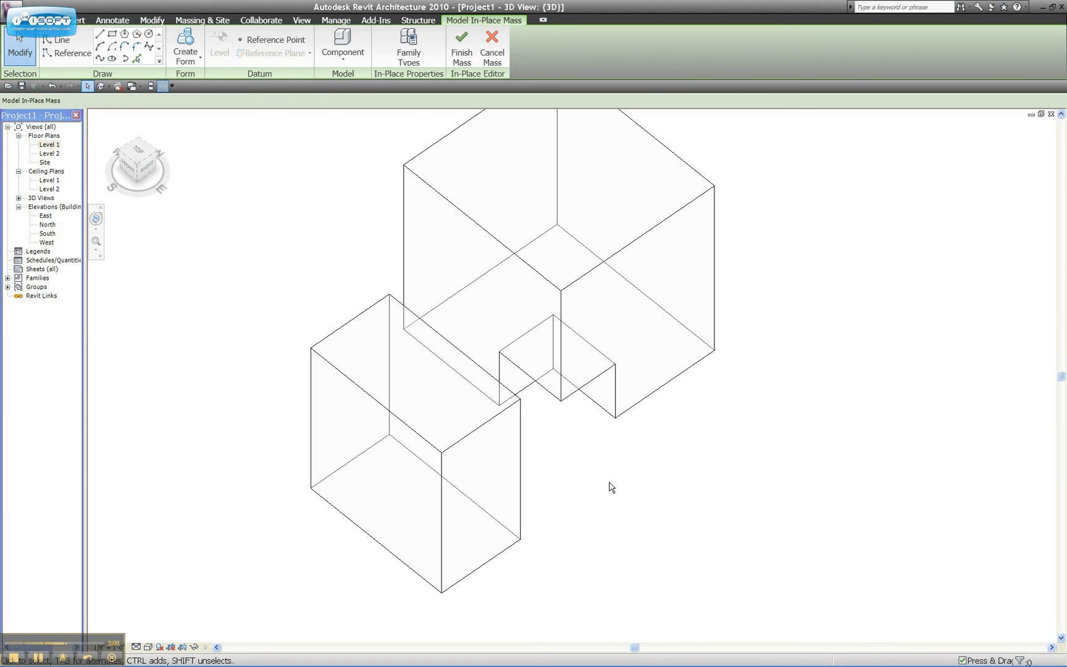
{"action": "mouse_move", "coordinate": [626, 479]}
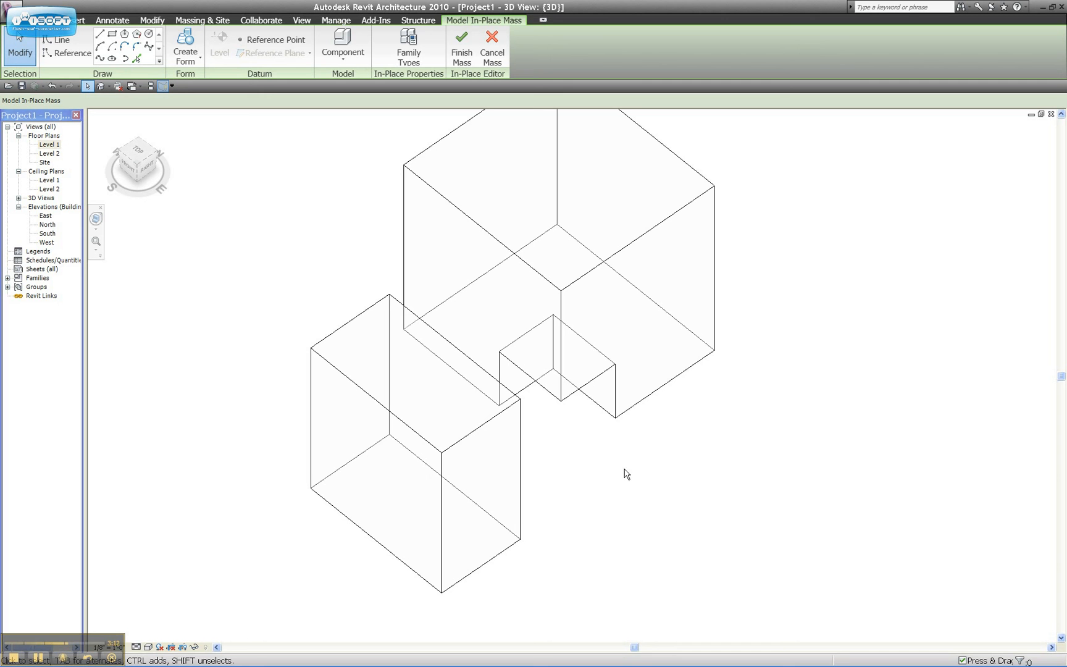
{"action": "mouse_move", "coordinate": [556, 414]}
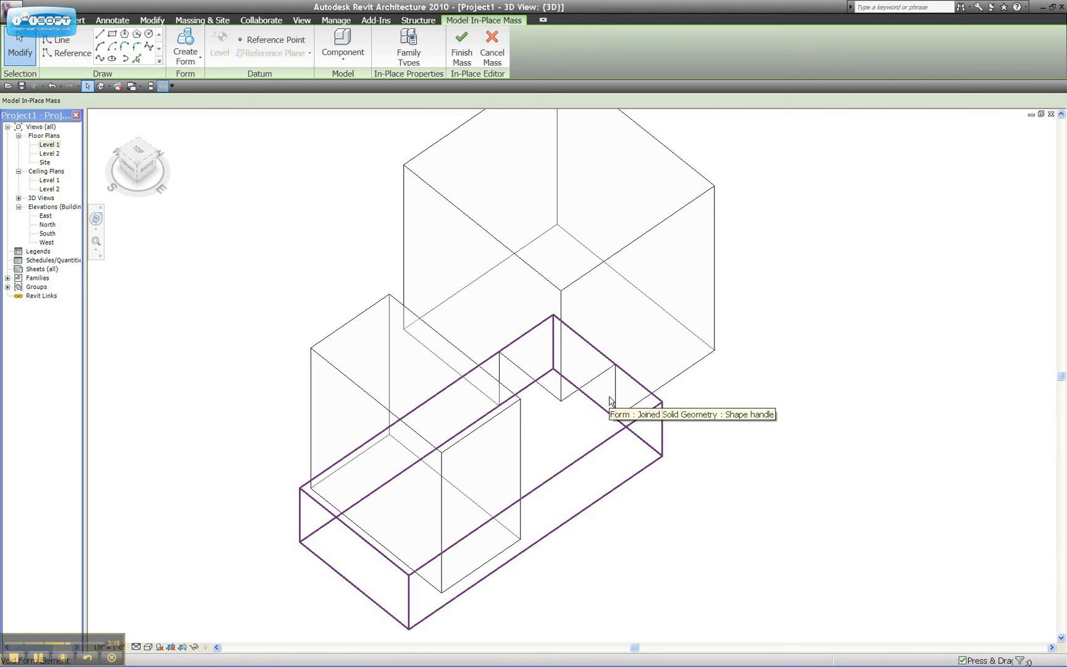
{"action": "mouse_move", "coordinate": [610, 401]}
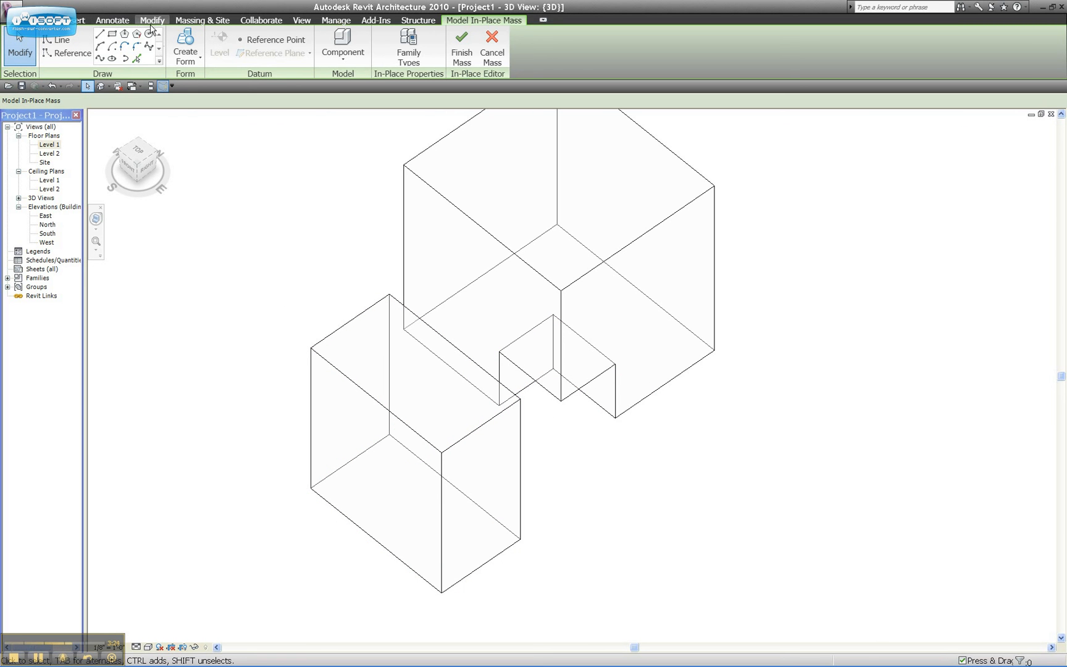
- Use Cut Geometry with the void form to notch the small box and slot the large one
{"action": "left_click", "coordinate": [150, 20]}
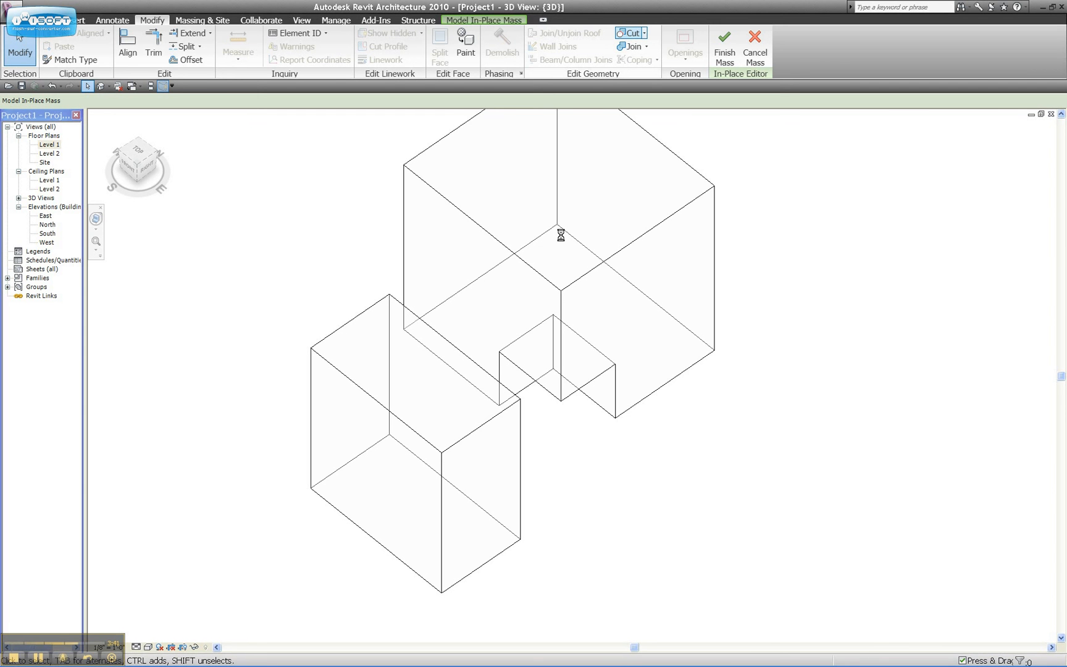
{"action": "mouse_move", "coordinate": [566, 240]}
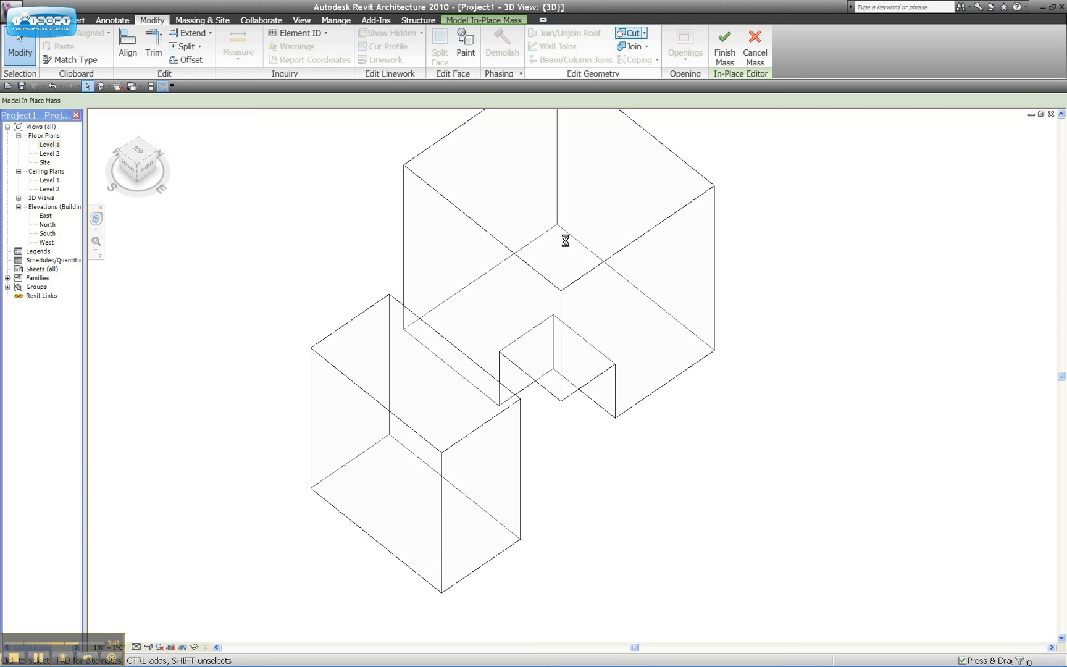
{"action": "mouse_move", "coordinate": [571, 247]}
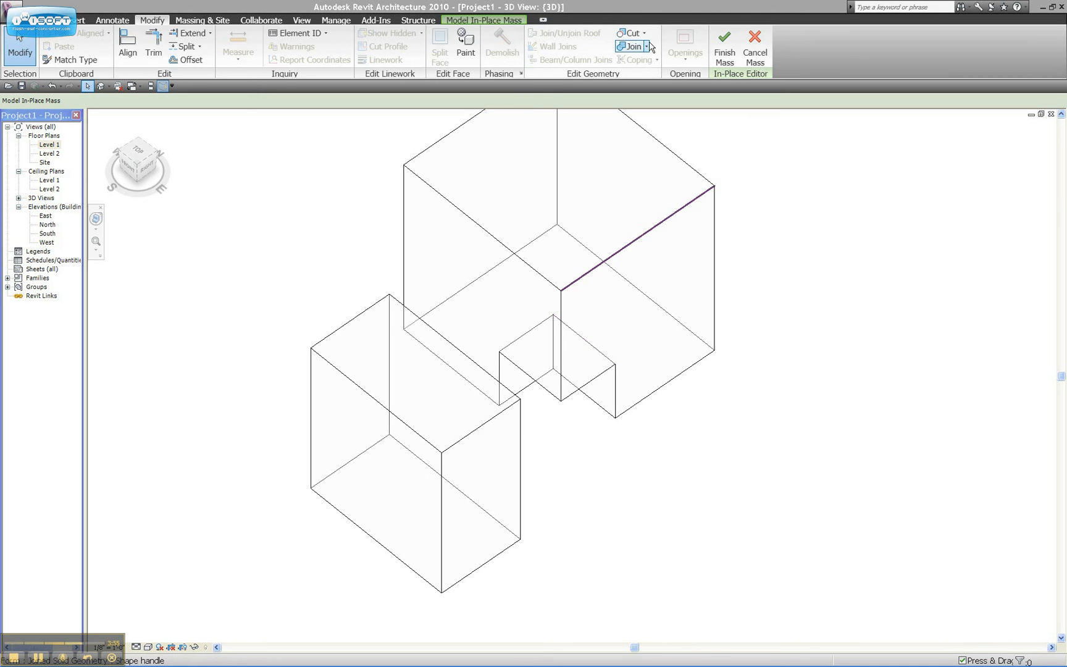
{"action": "left_click", "coordinate": [644, 32]}
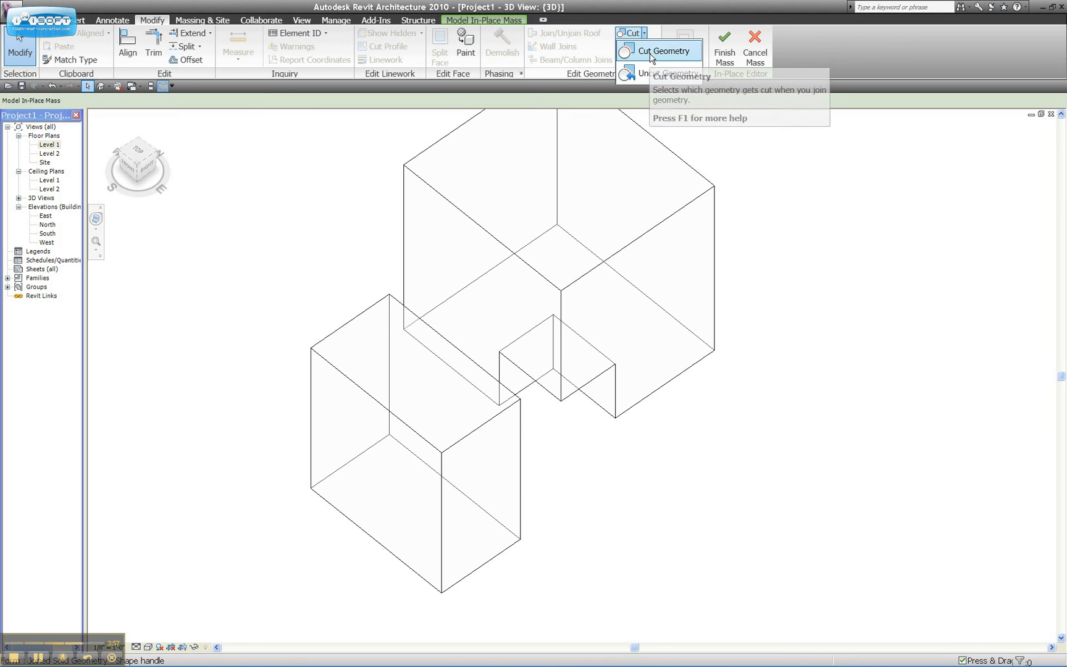
{"action": "left_click", "coordinate": [665, 51]}
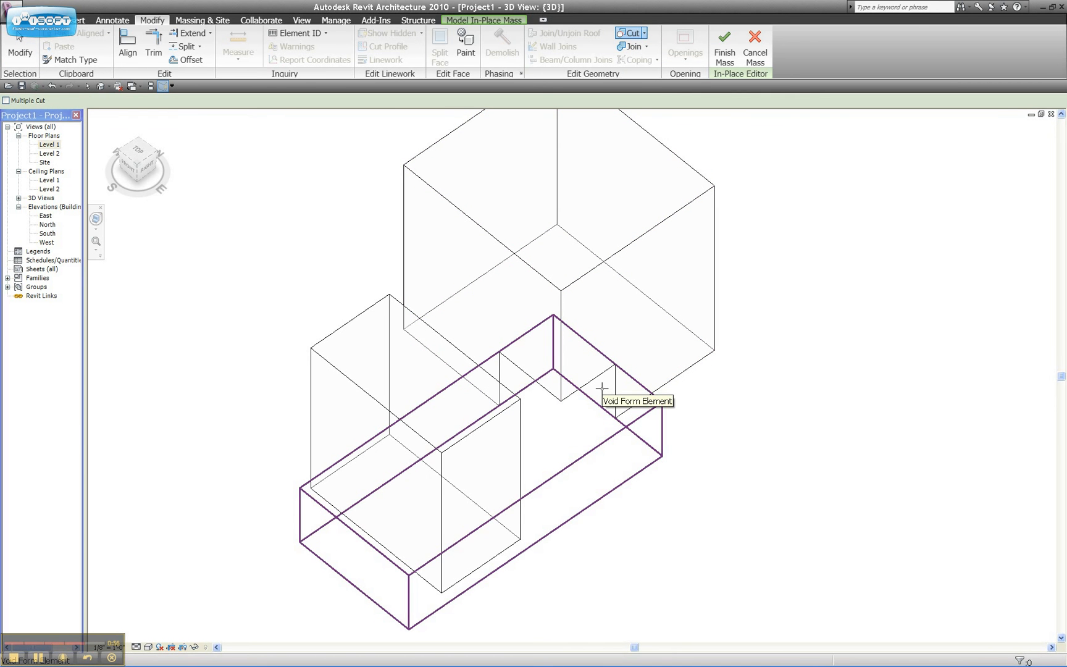
{"action": "left_click", "coordinate": [601, 388]}
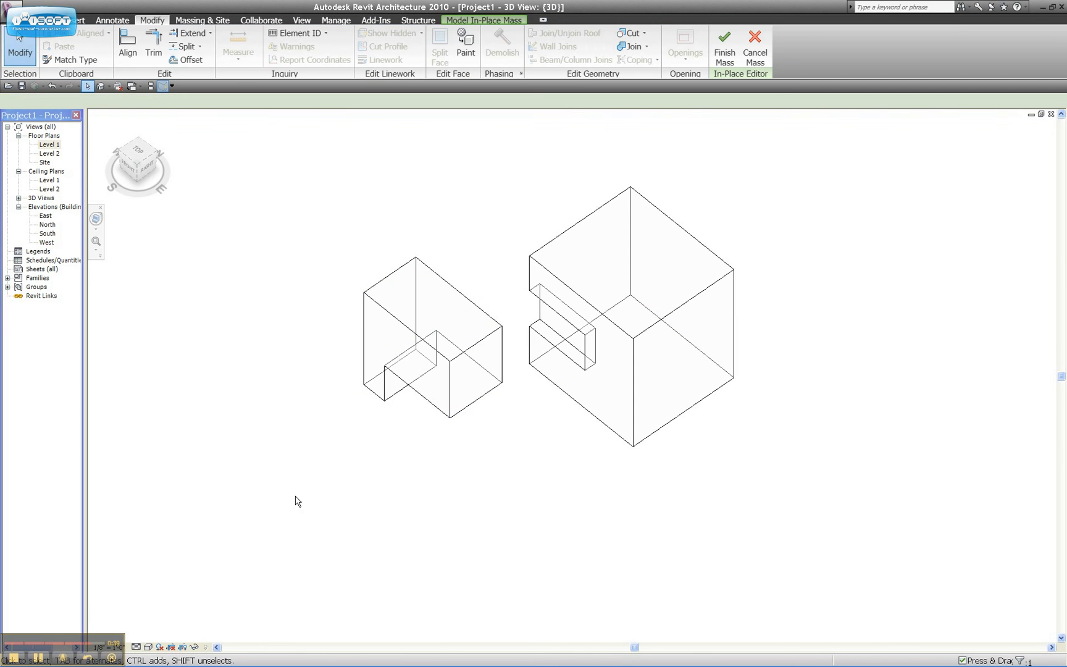
- Check both cut boxes and finish the in-place mass
{"action": "left_click", "coordinate": [438, 395]}
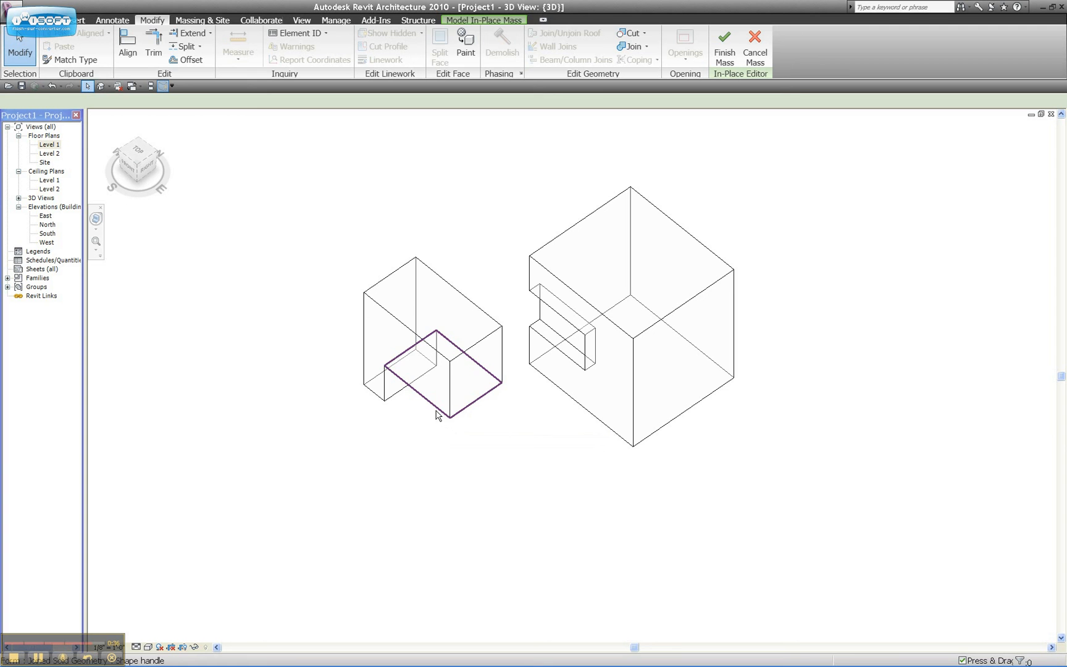
{"action": "left_click", "coordinate": [436, 416]}
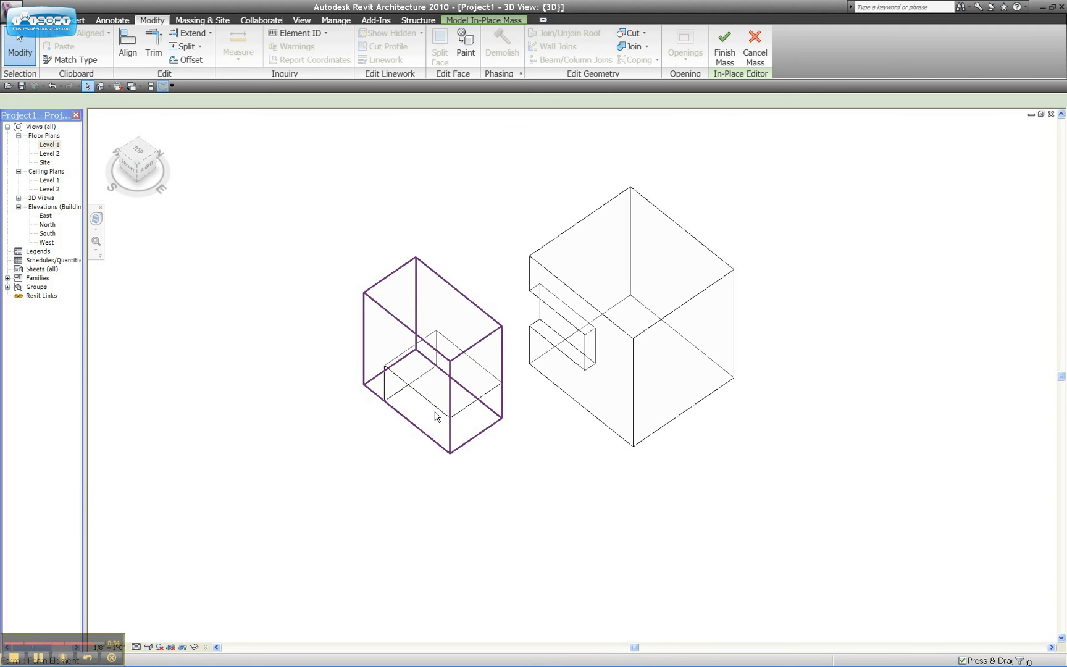
{"action": "left_click", "coordinate": [433, 413]}
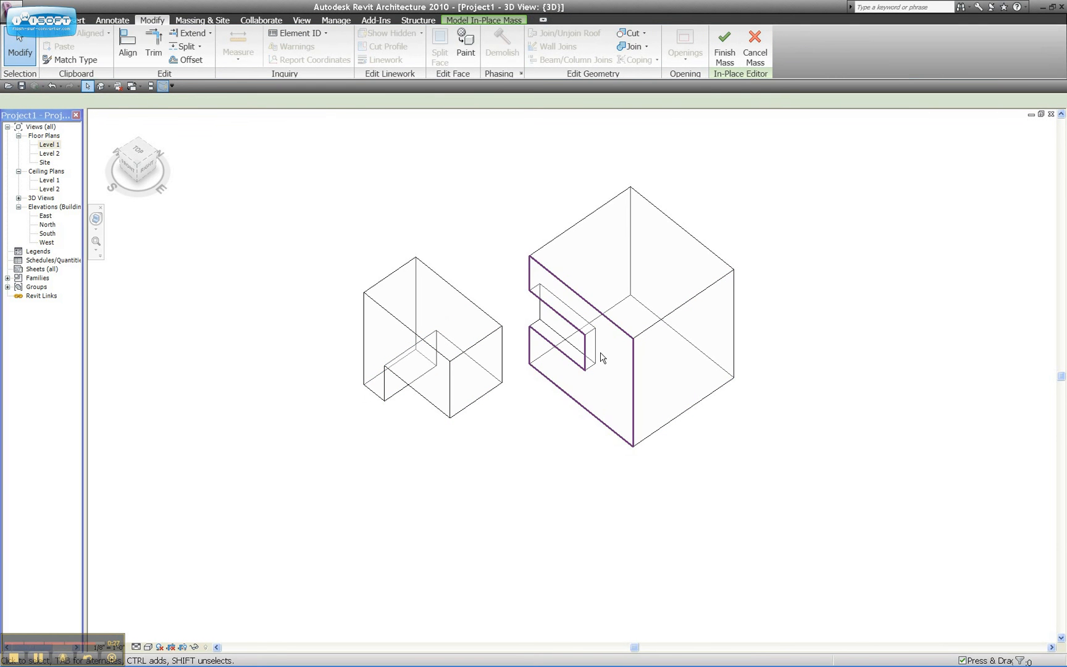
{"action": "left_click", "coordinate": [724, 41]}
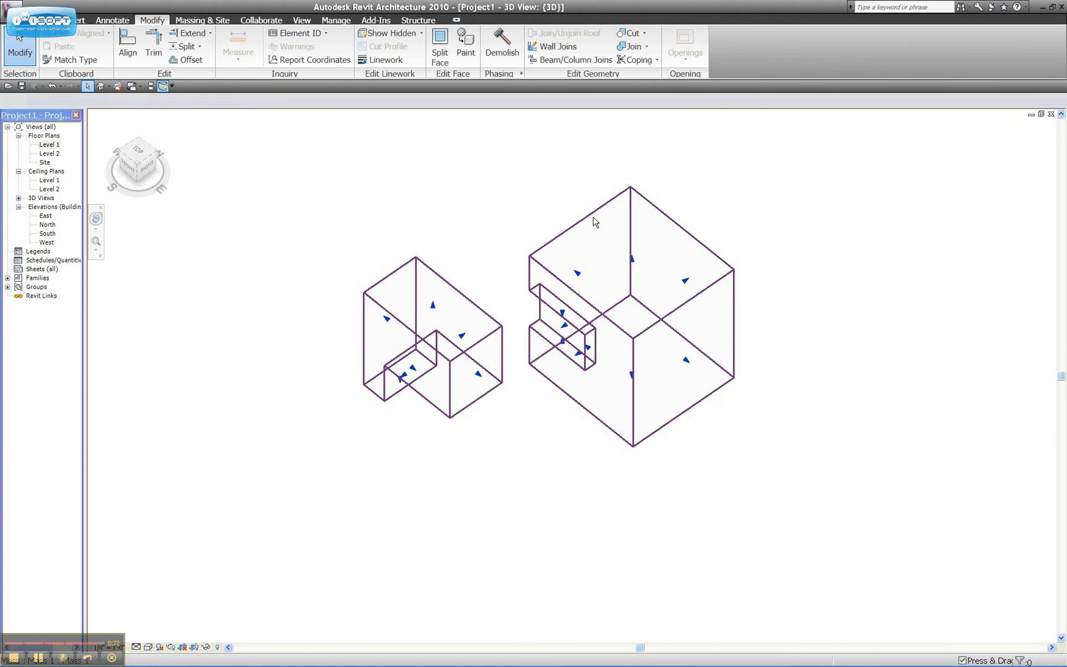
- Select the finished in-place mass containing both cut boxes in the 3D view
{"action": "left_click", "coordinate": [594, 222]}
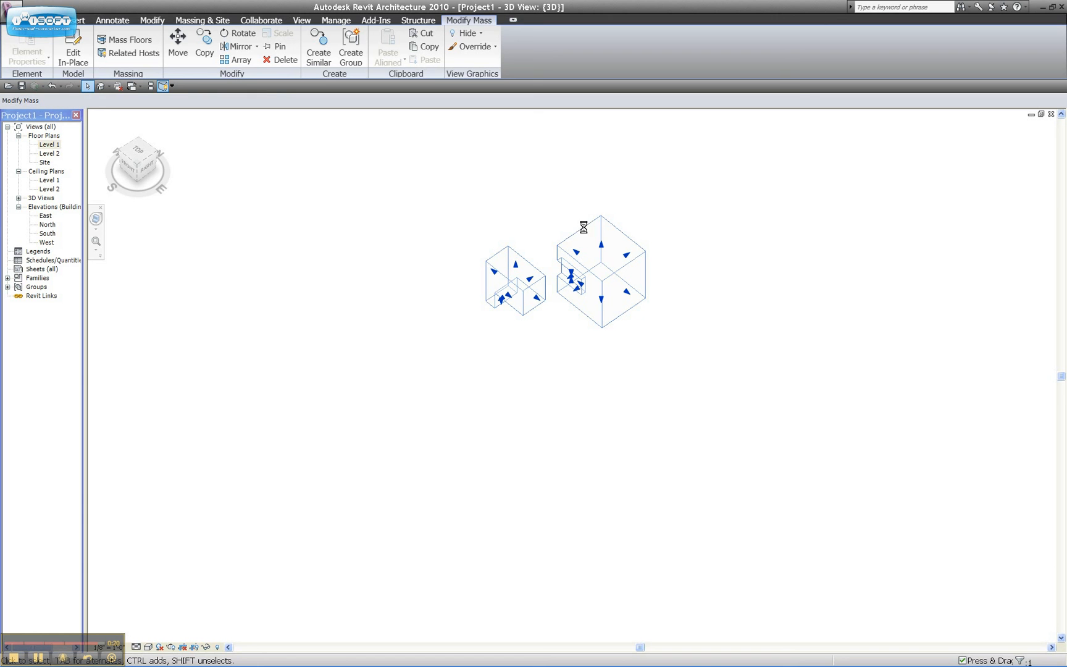
{"action": "mouse_move", "coordinate": [618, 229]}
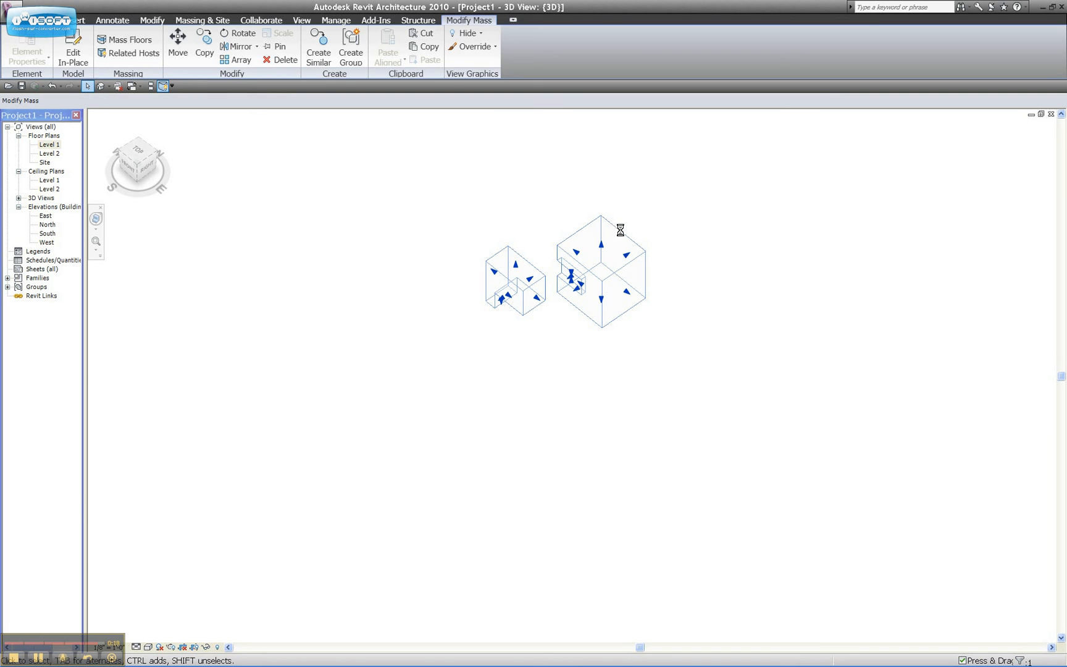
{"action": "mouse_move", "coordinate": [662, 242]}
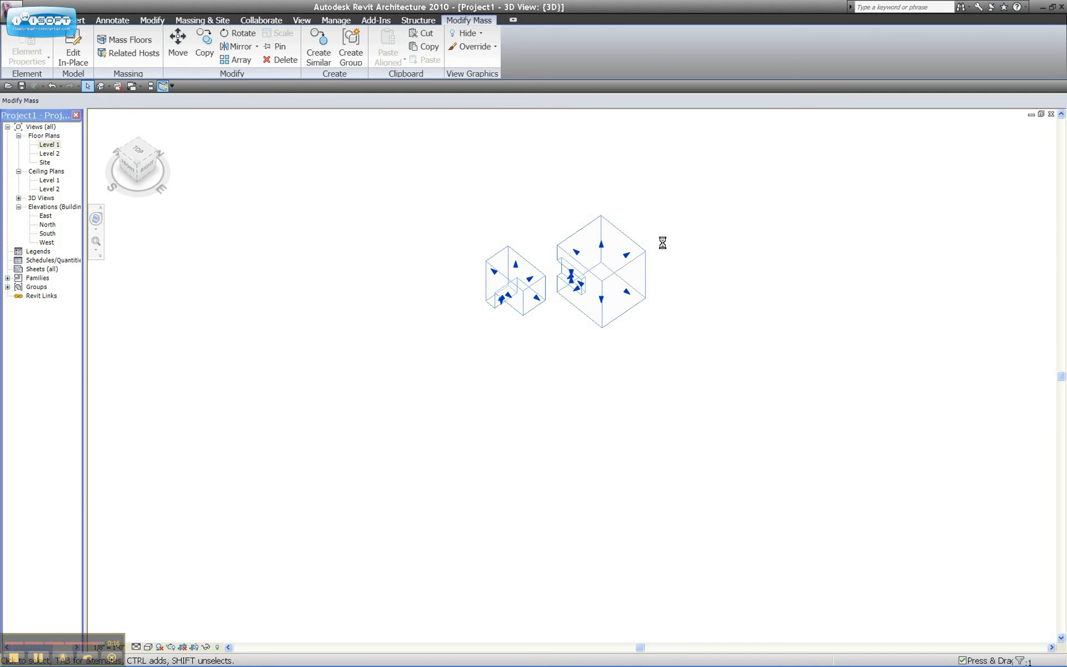
{"action": "mouse_move", "coordinate": [655, 265]}
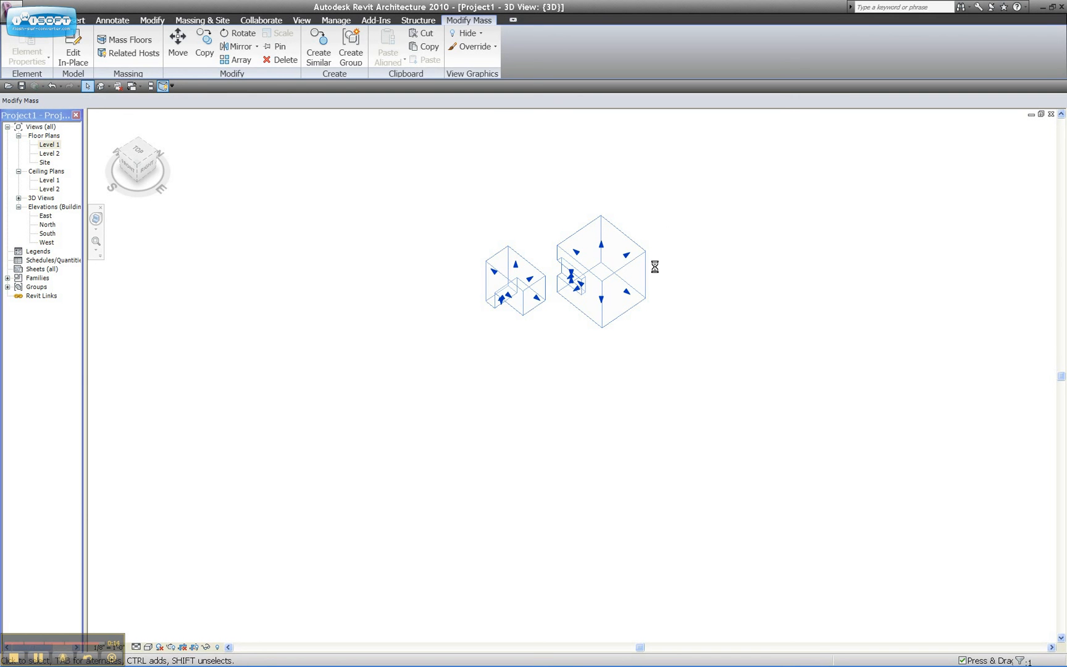